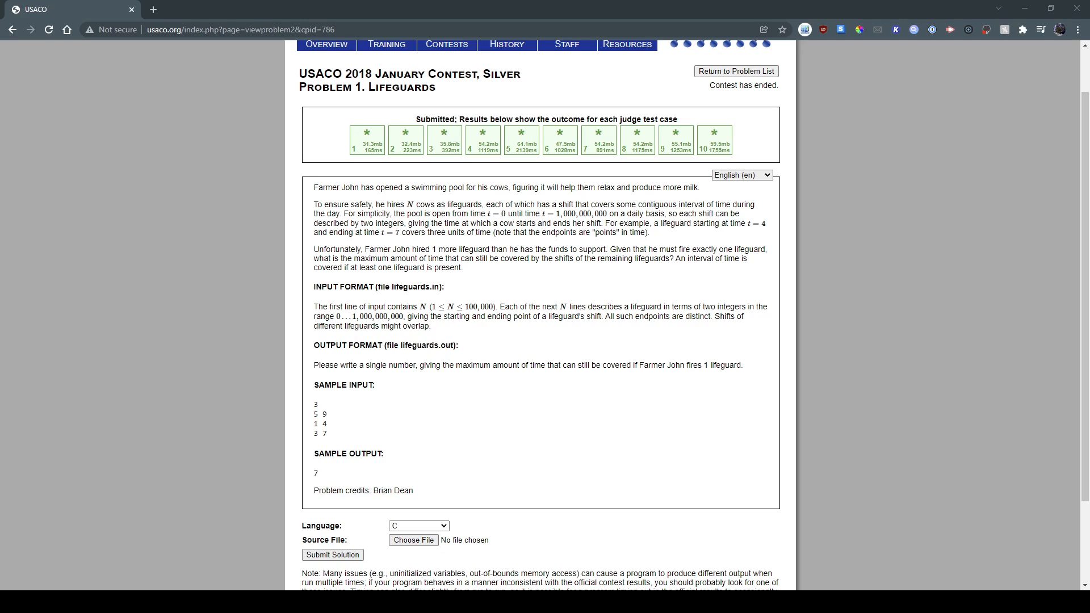
# Check the sample input numbers in Paint, then write 'end' beside the -1 status
pyautogui.moveTo(387, 204); pyautogui.dragTo(487, 204)
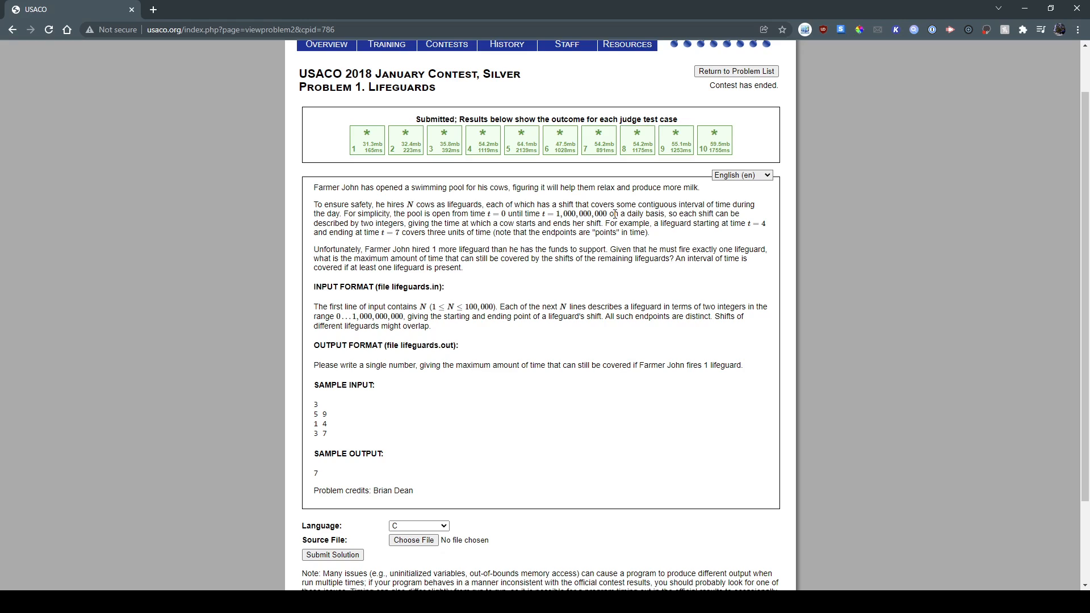
pyautogui.moveTo(587, 223)
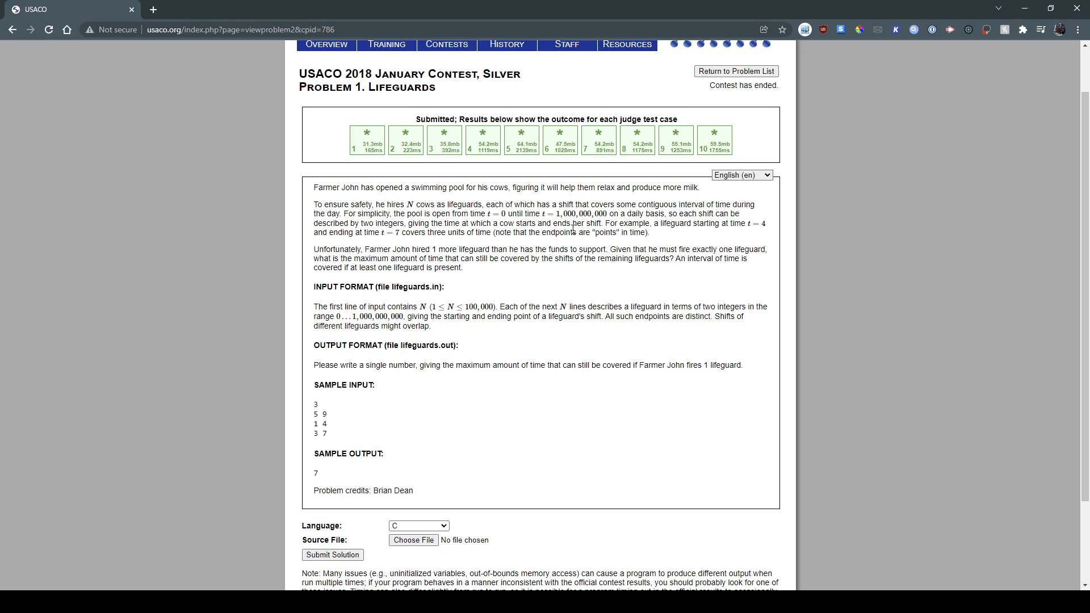
pyautogui.moveTo(748, 224)
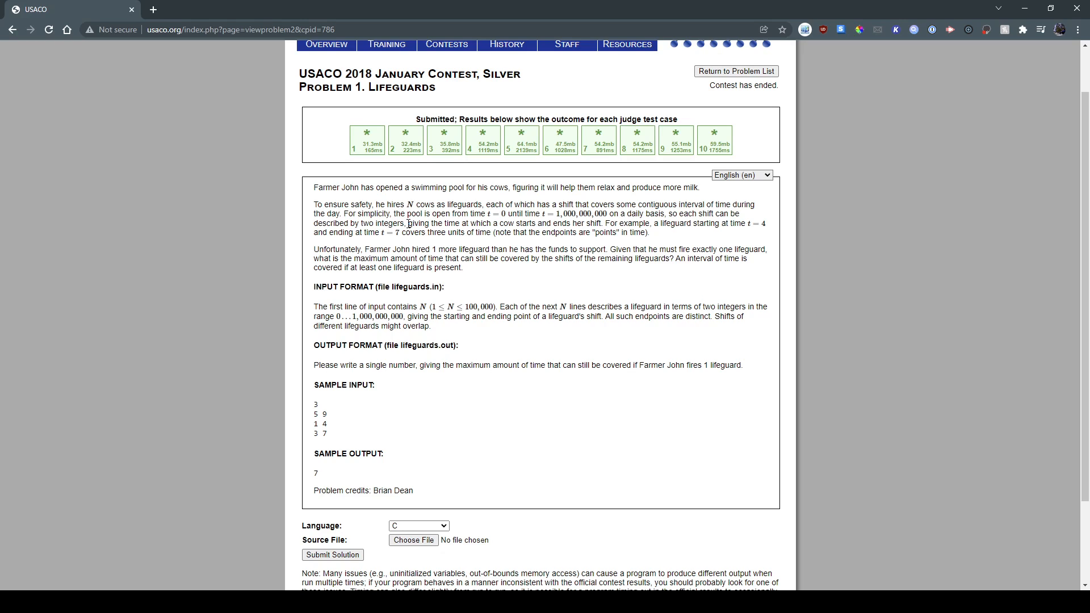
pyautogui.moveTo(471, 283)
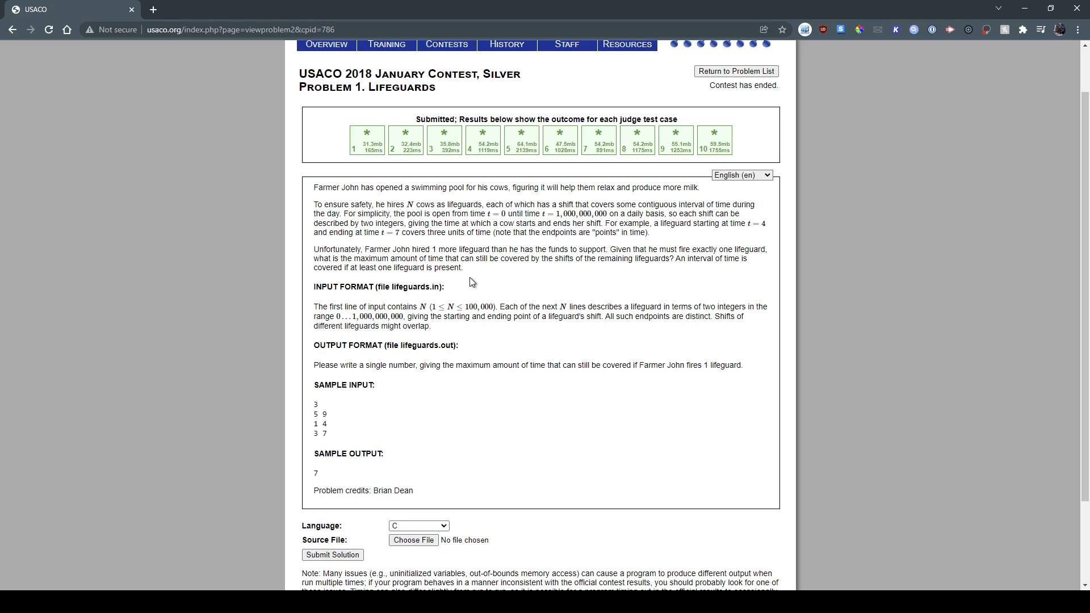
pyautogui.moveTo(315, 404); pyautogui.dragTo(327, 433)
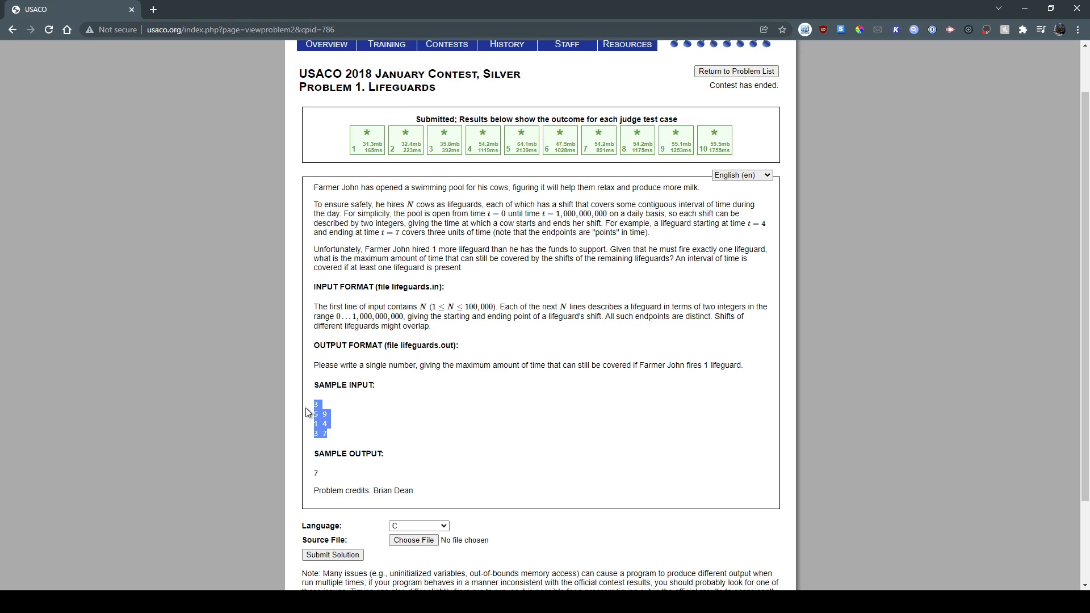
pyautogui.click(321, 422)
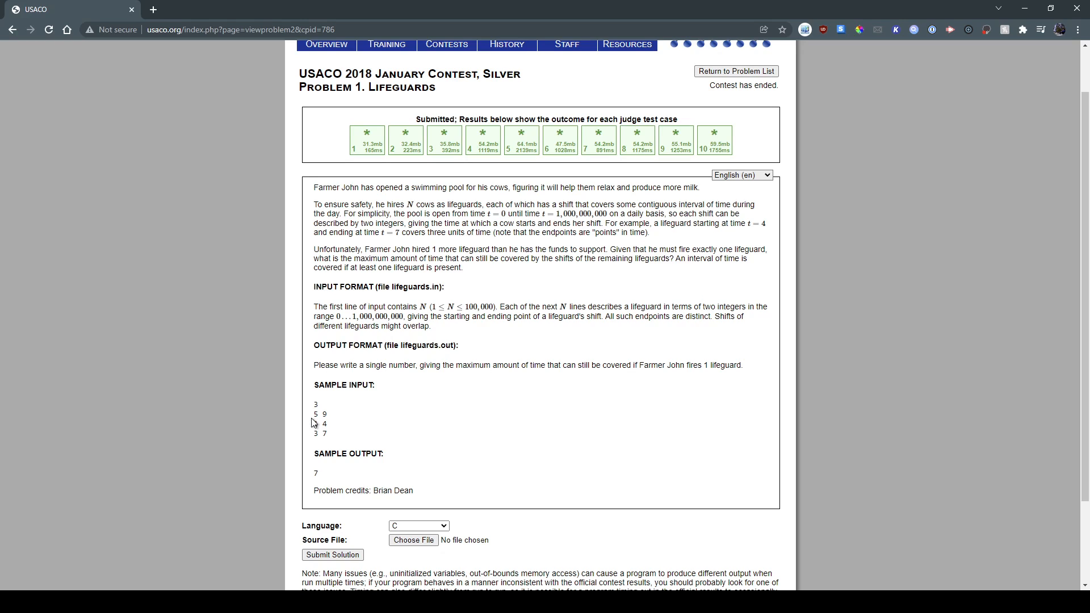
pyautogui.doubleClick(316, 414)
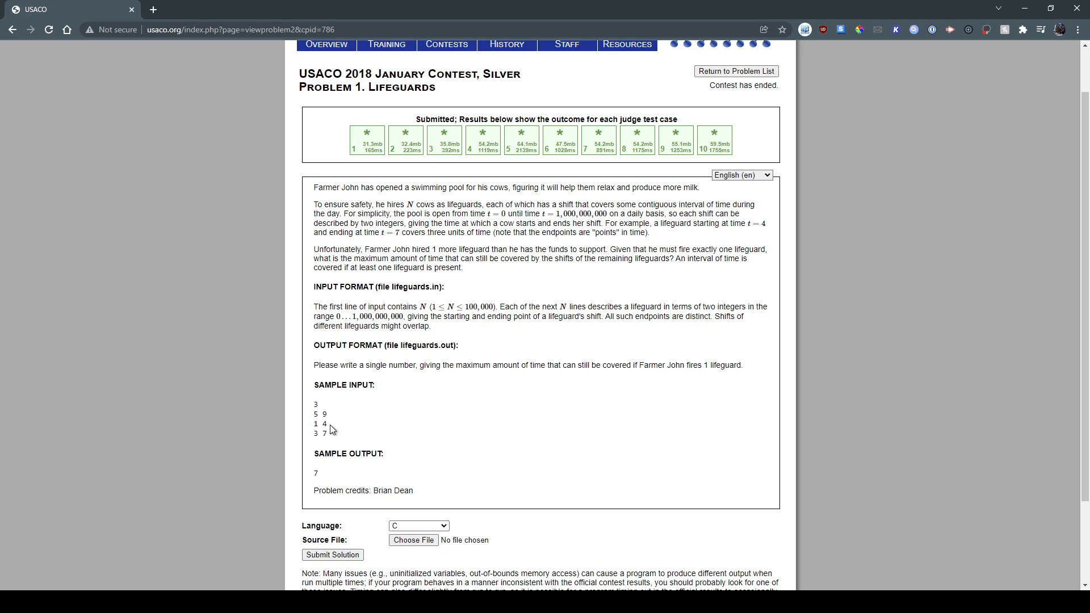
pyautogui.moveTo(316, 424)
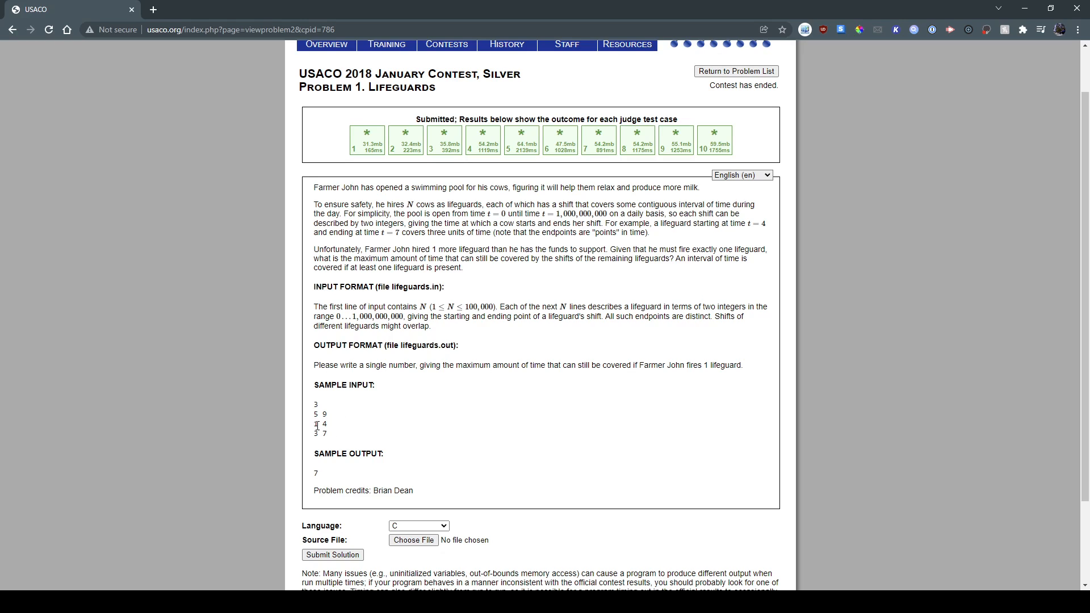
pyautogui.moveTo(323, 434)
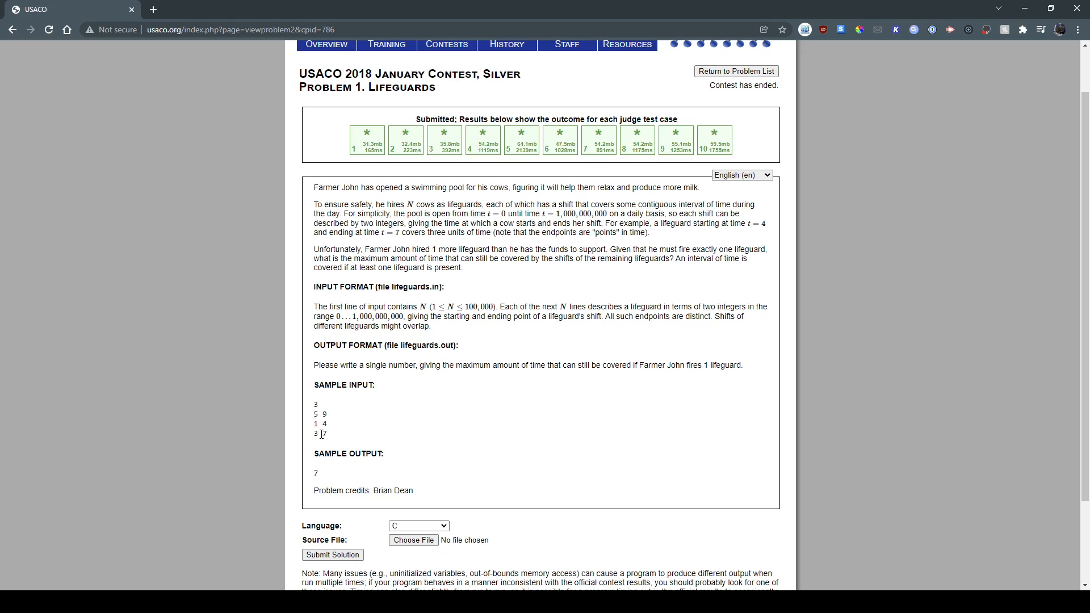
pyautogui.moveTo(348, 450)
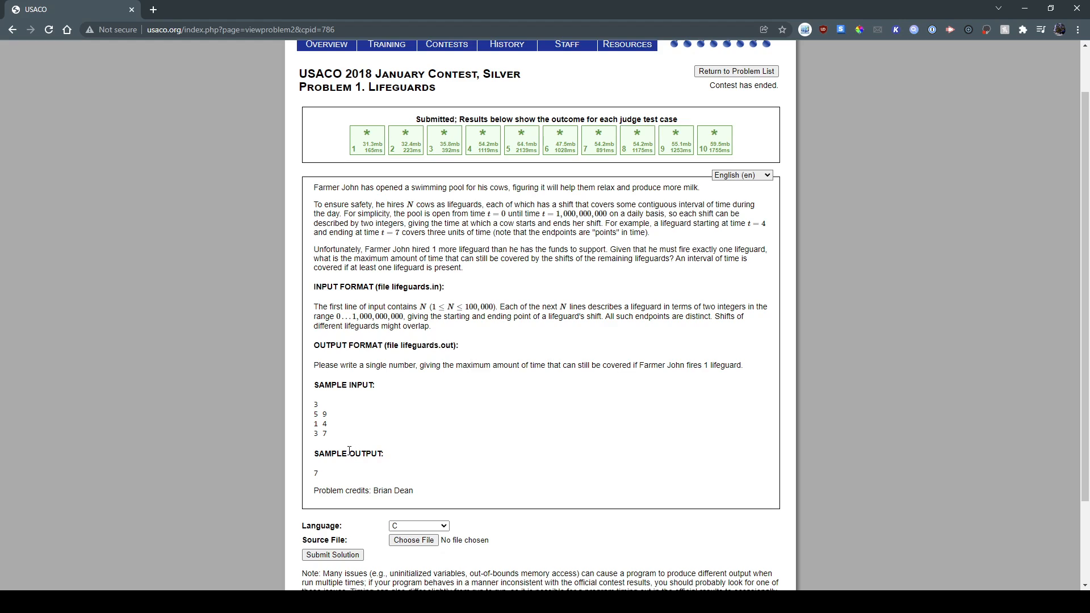
pyautogui.moveTo(565, 11)
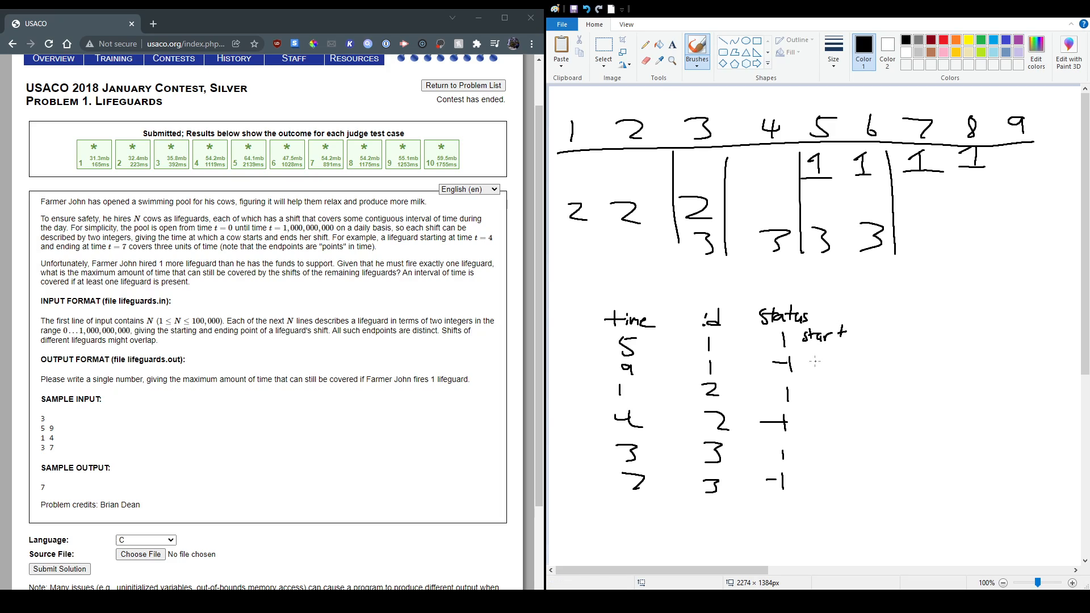
pyautogui.write('end')
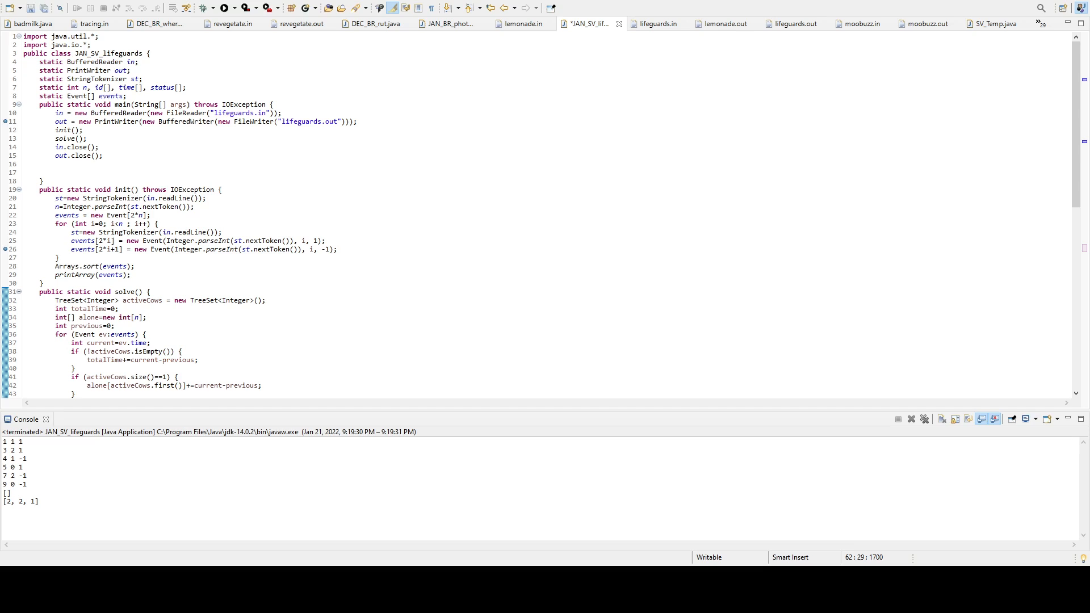
pyautogui.moveTo(40, 61); pyautogui.dragTo(95, 79)
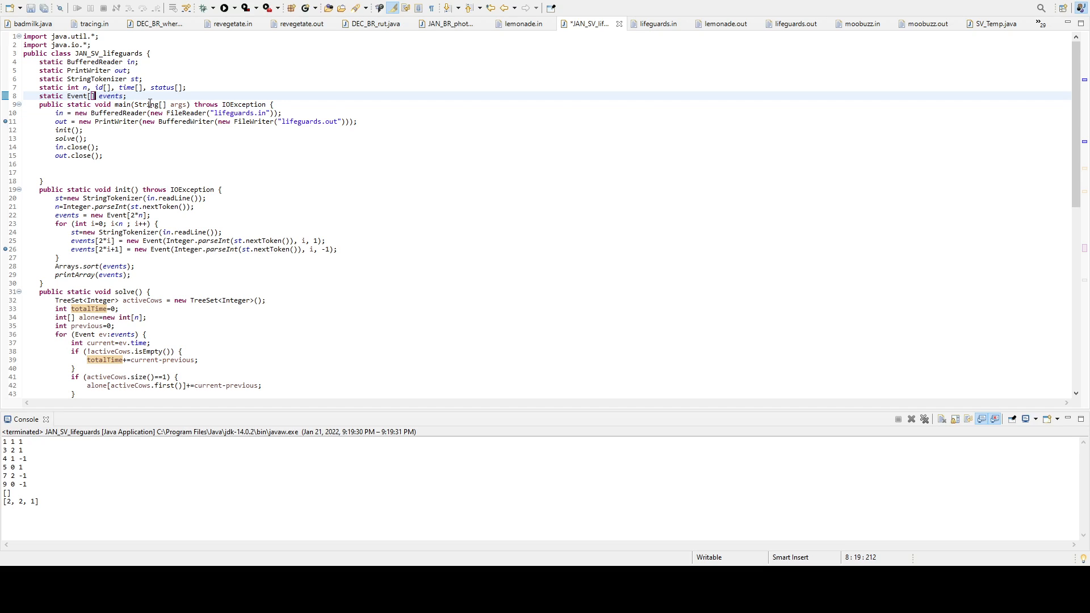
pyautogui.scroll(-3)
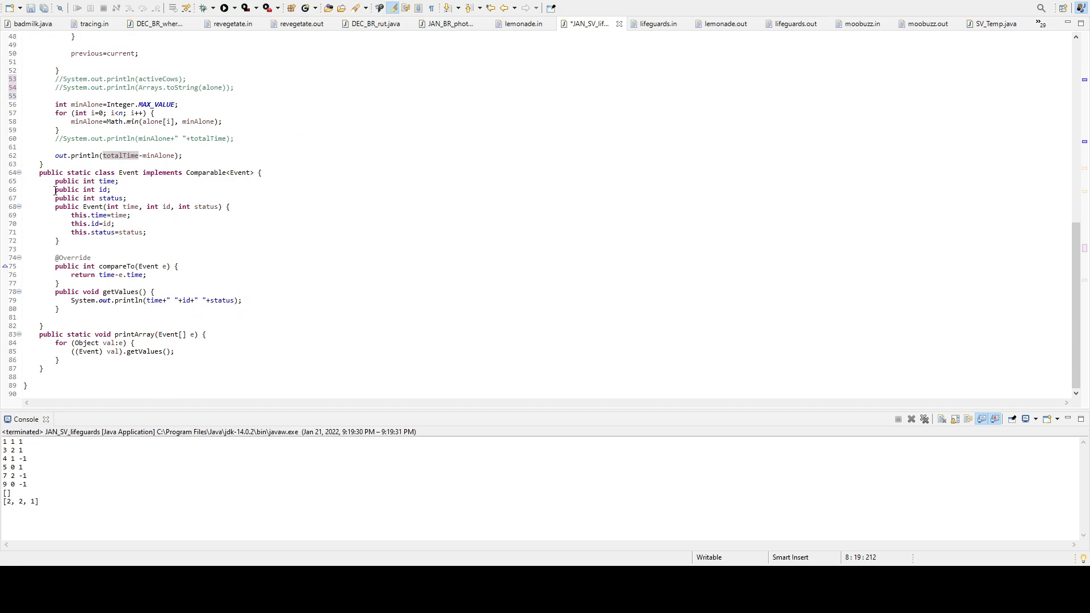
pyautogui.click(116, 180)
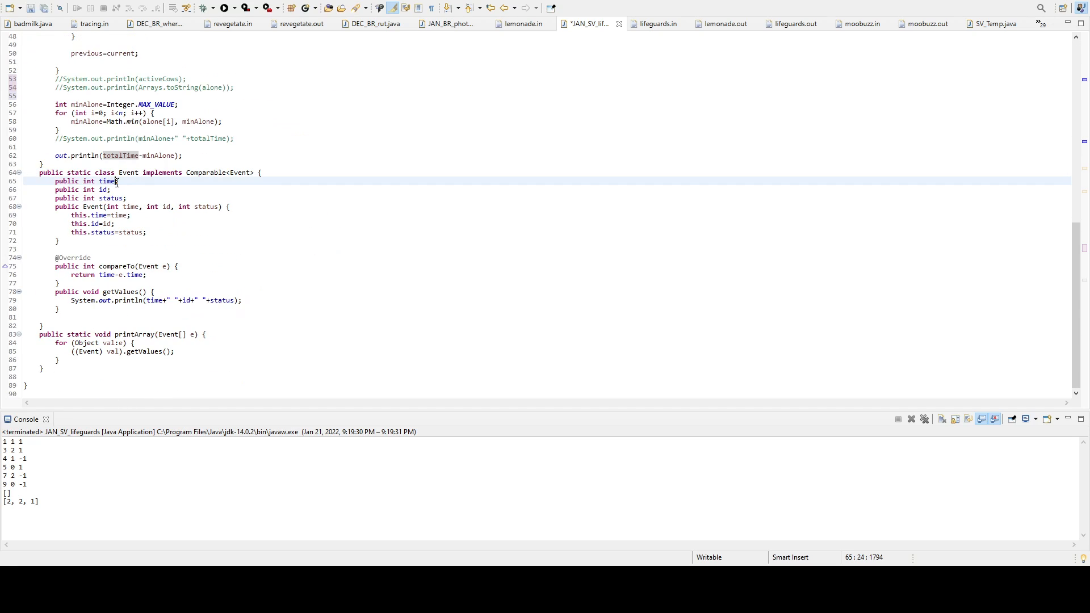
pyautogui.click(136, 199)
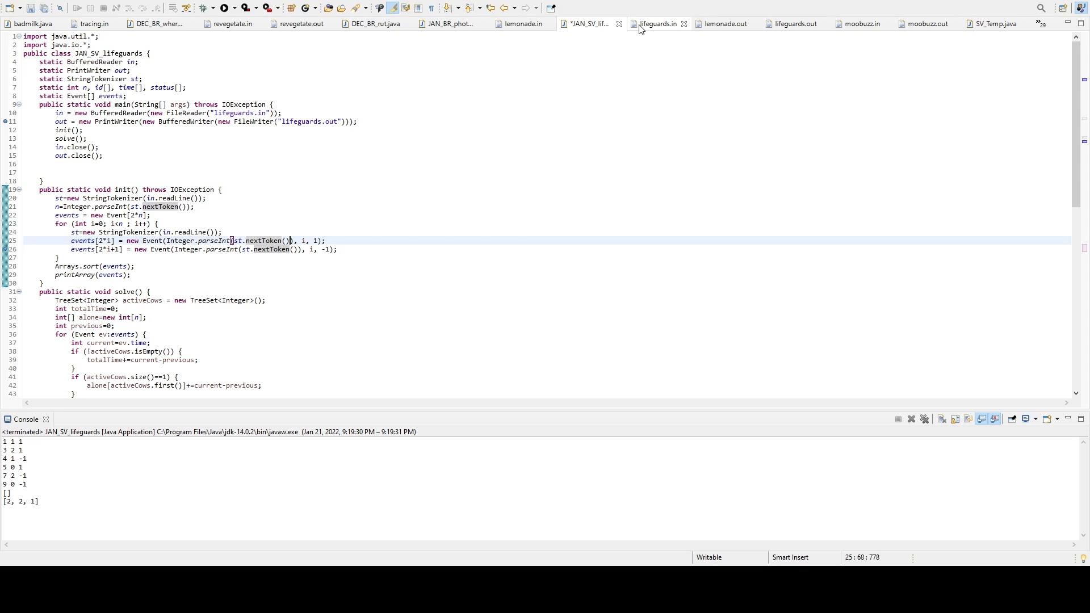
pyautogui.click(655, 23)
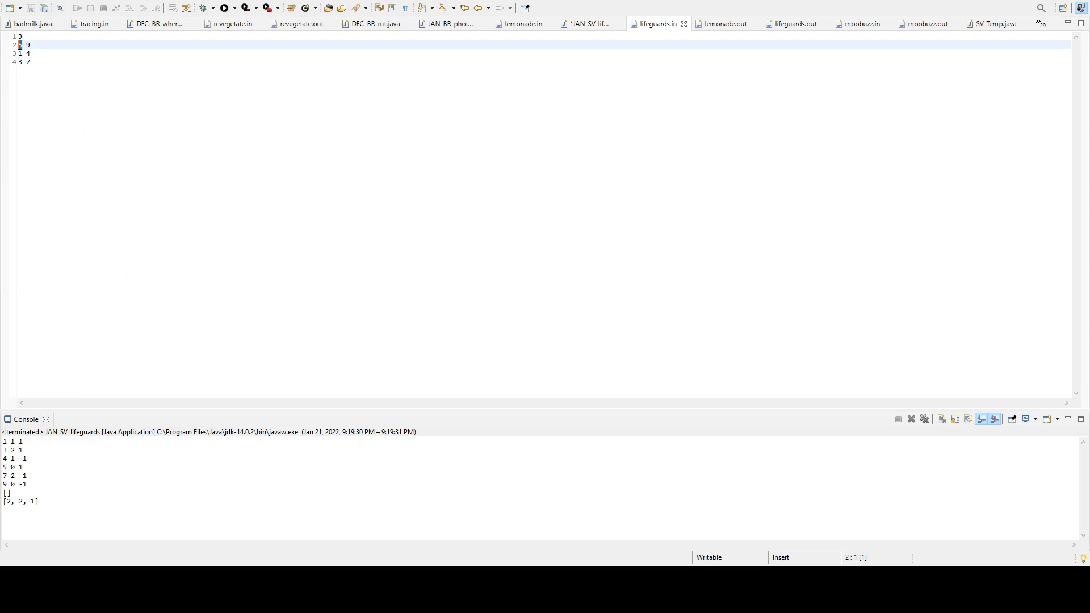
pyautogui.click(591, 23)
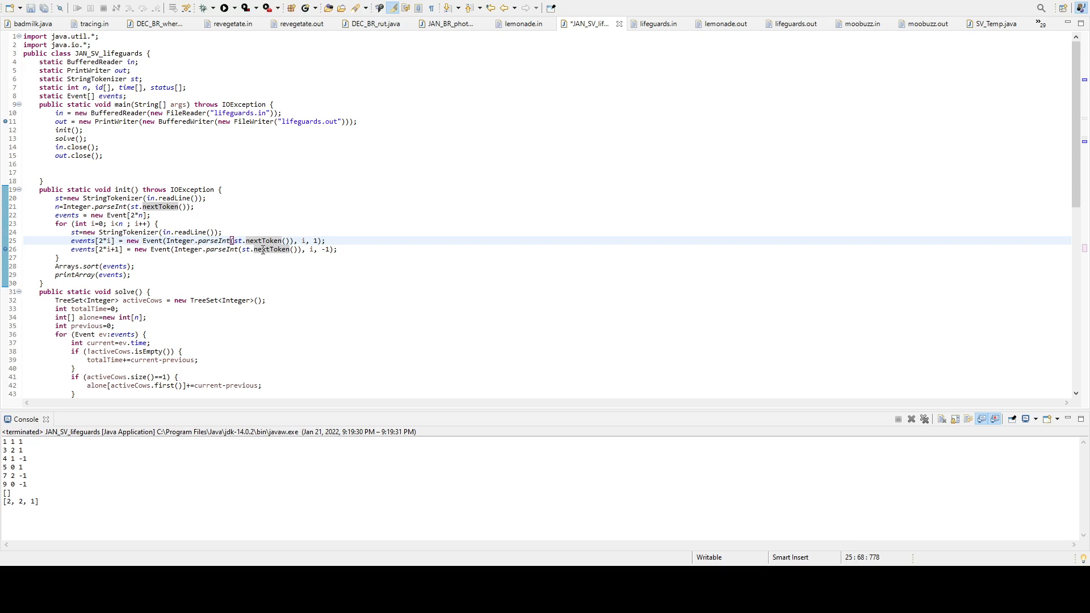
pyautogui.click(660, 24)
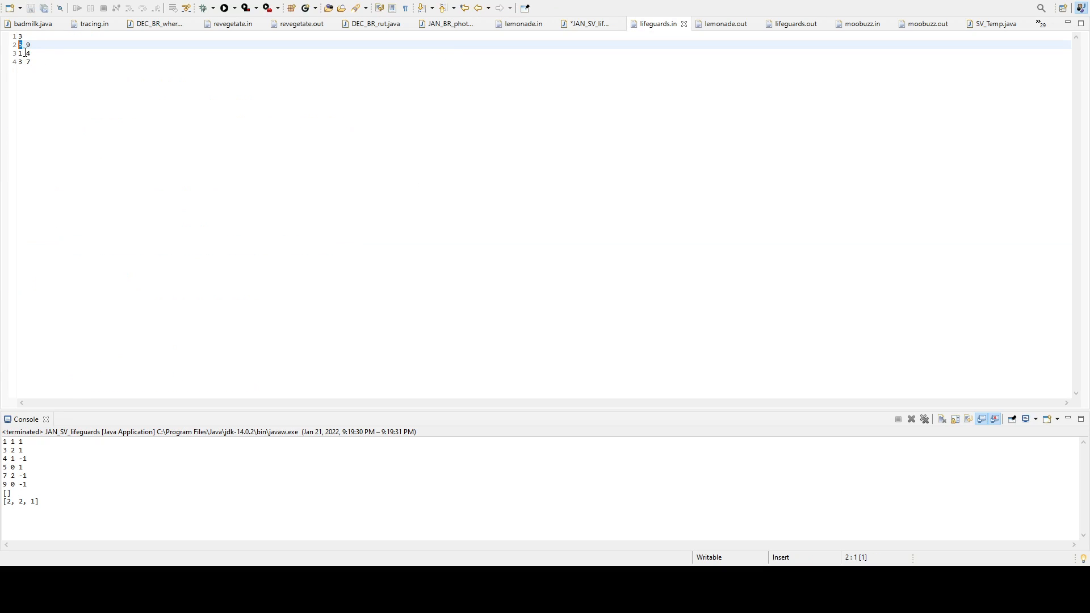
pyautogui.click(587, 23)
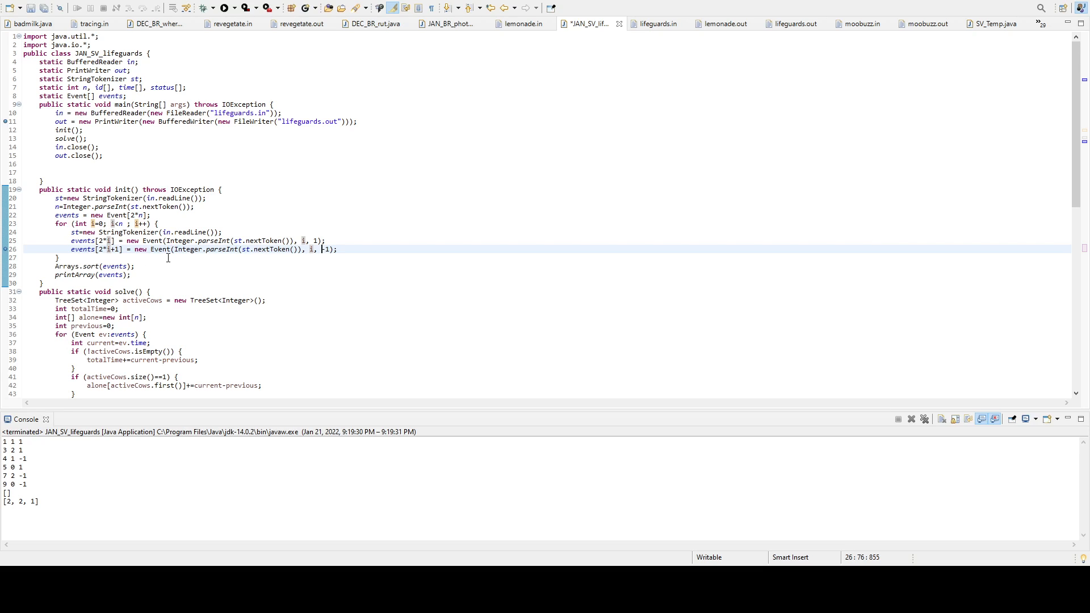
pyautogui.moveTo(159, 259)
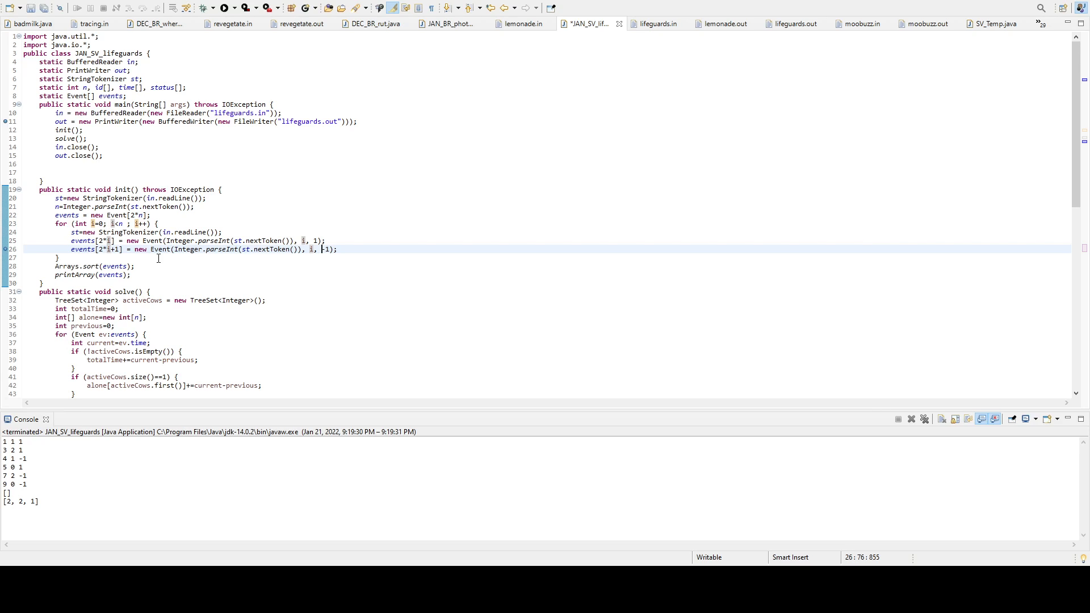
pyautogui.moveTo(79, 271)
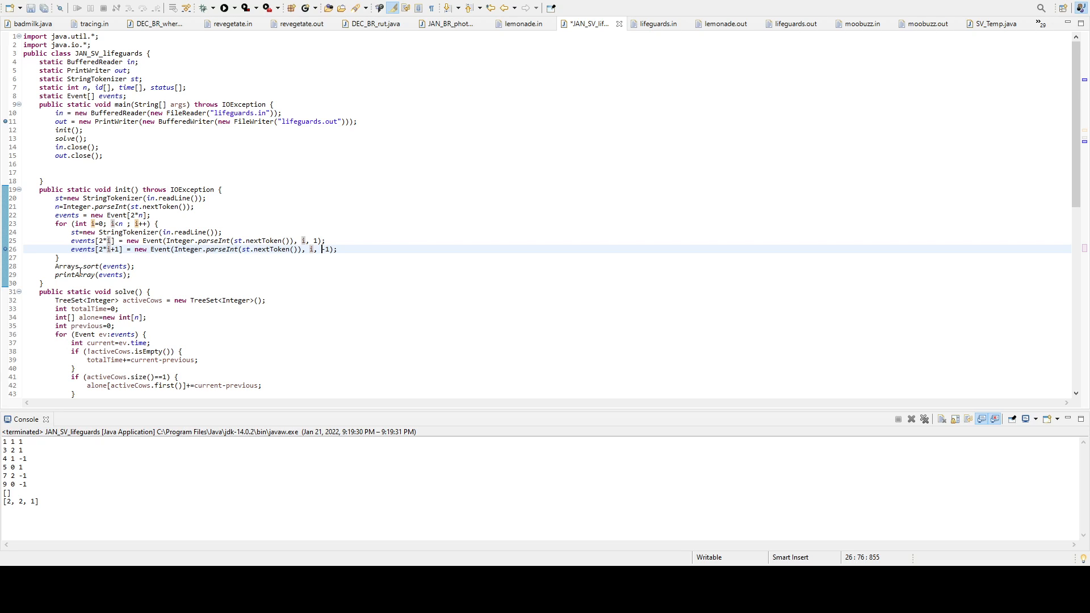
pyautogui.click(142, 275)
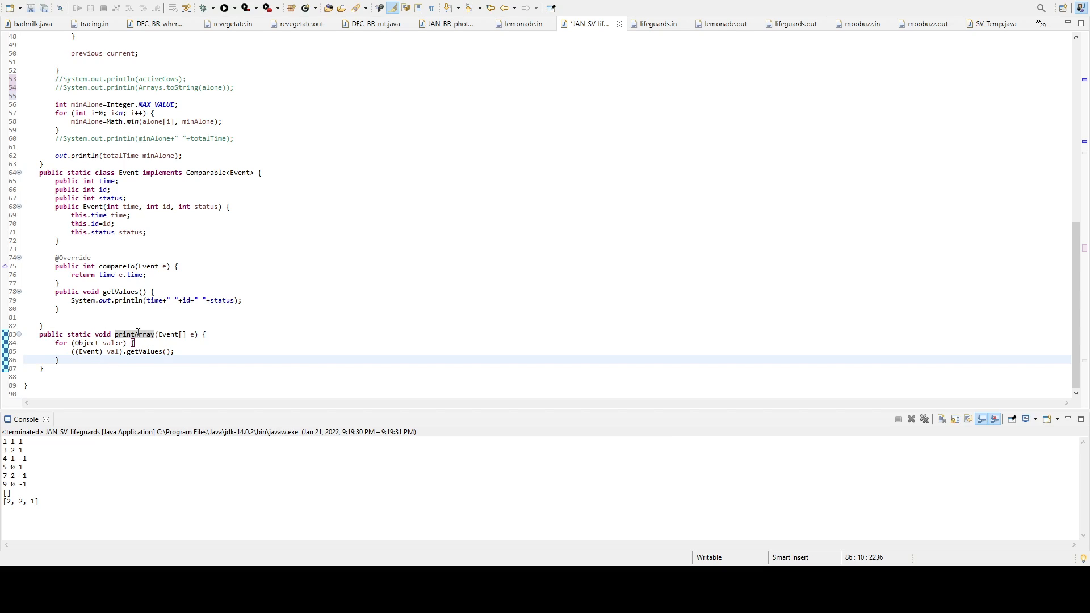
pyautogui.click(140, 351)
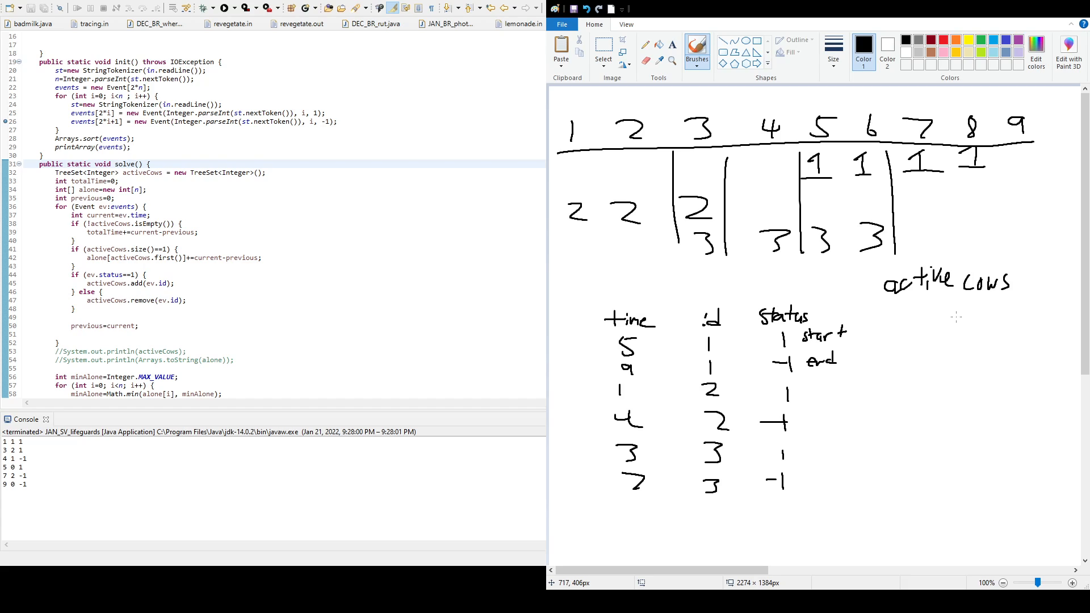
pyautogui.moveTo(951, 333)
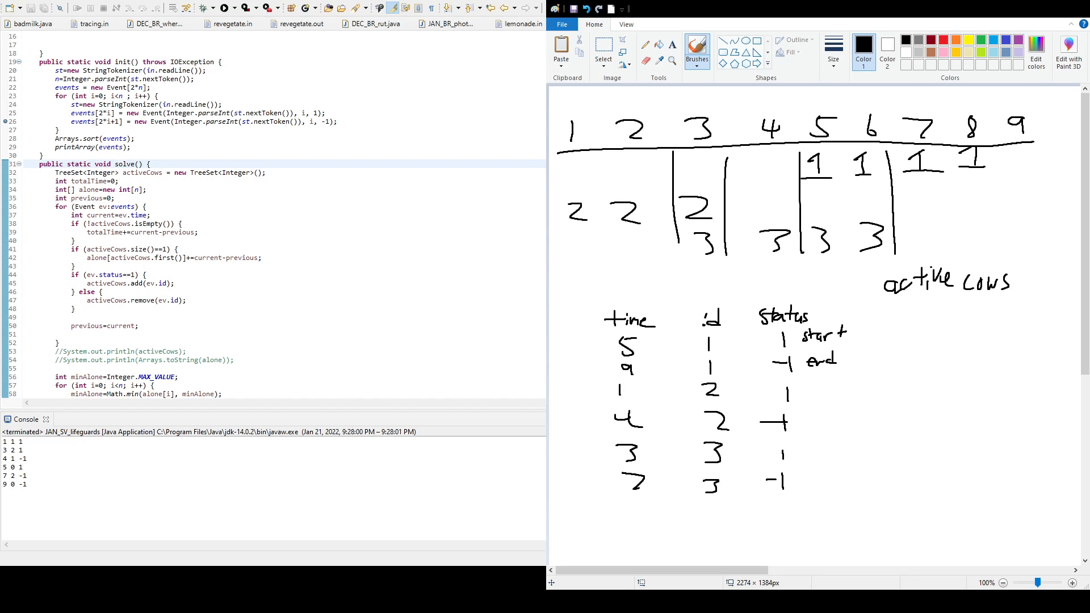
pyautogui.moveTo(794, 230)
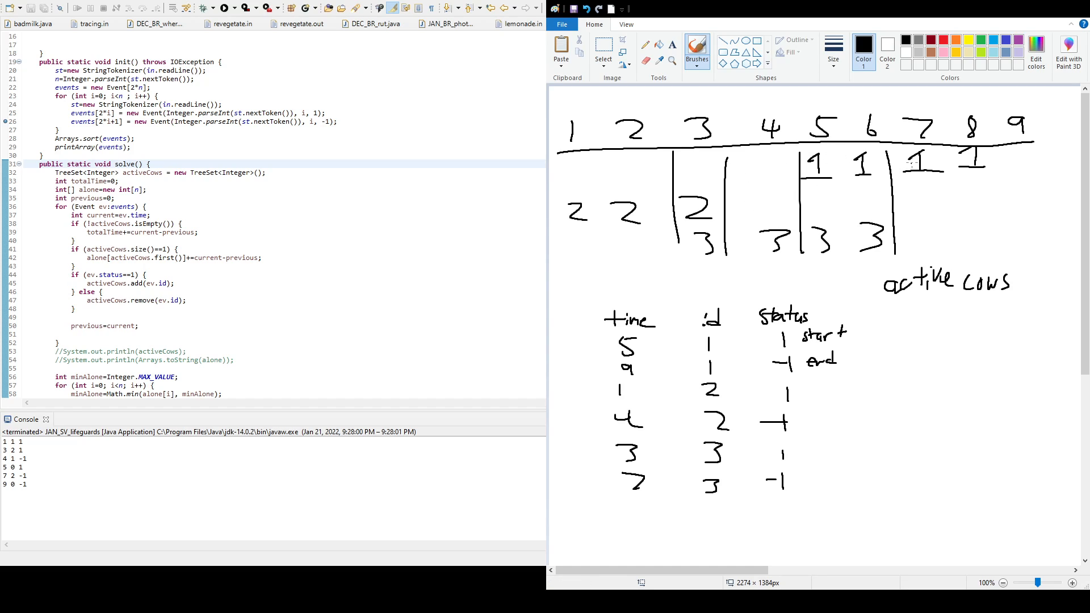
pyautogui.moveTo(940, 183)
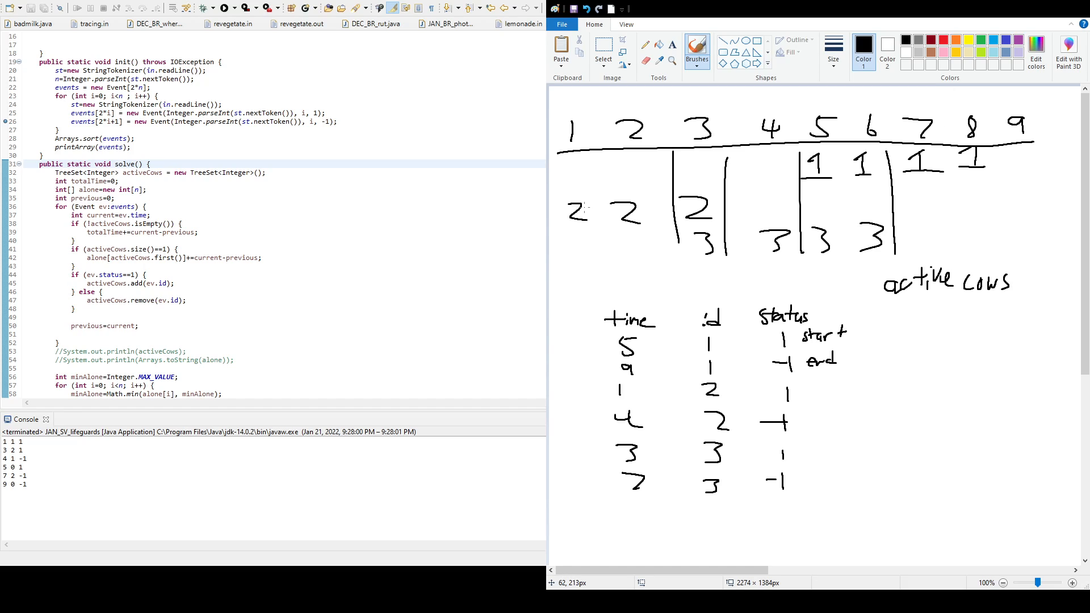
pyautogui.moveTo(587, 171)
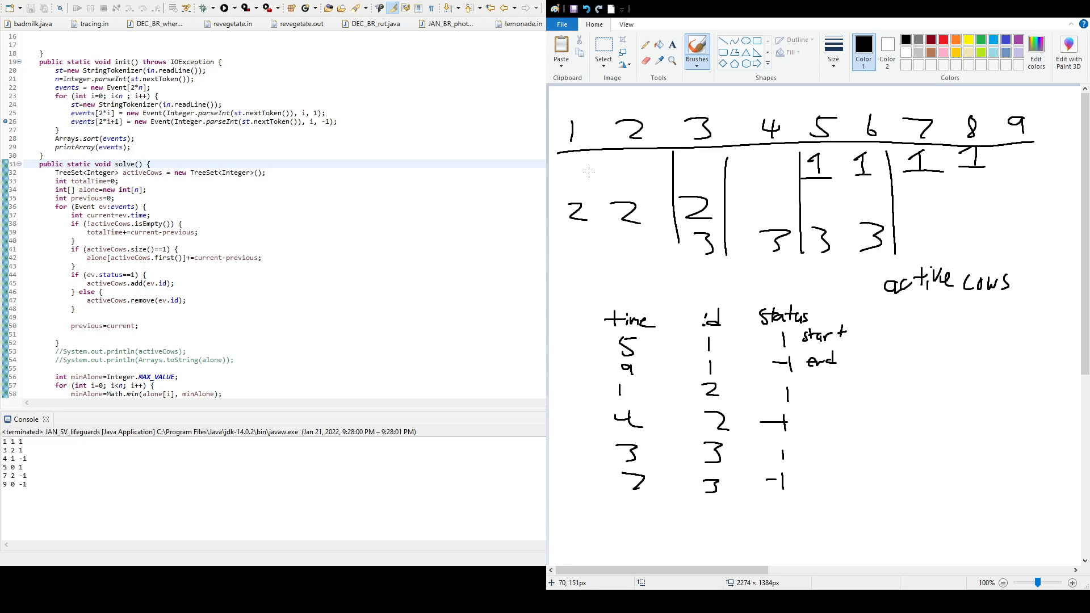
pyautogui.moveTo(731, 228)
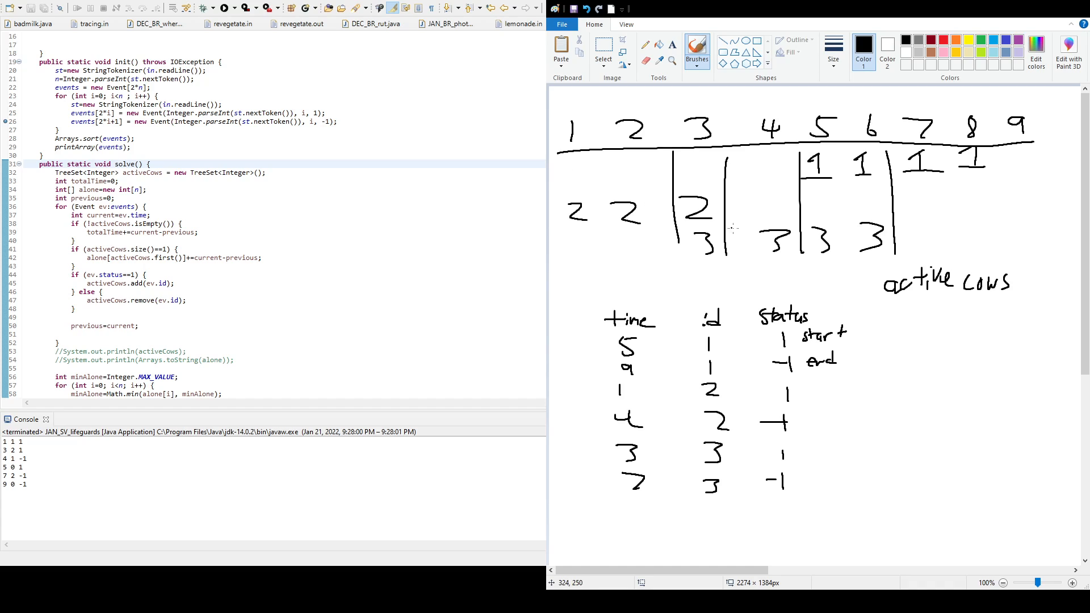
pyautogui.moveTo(774, 243)
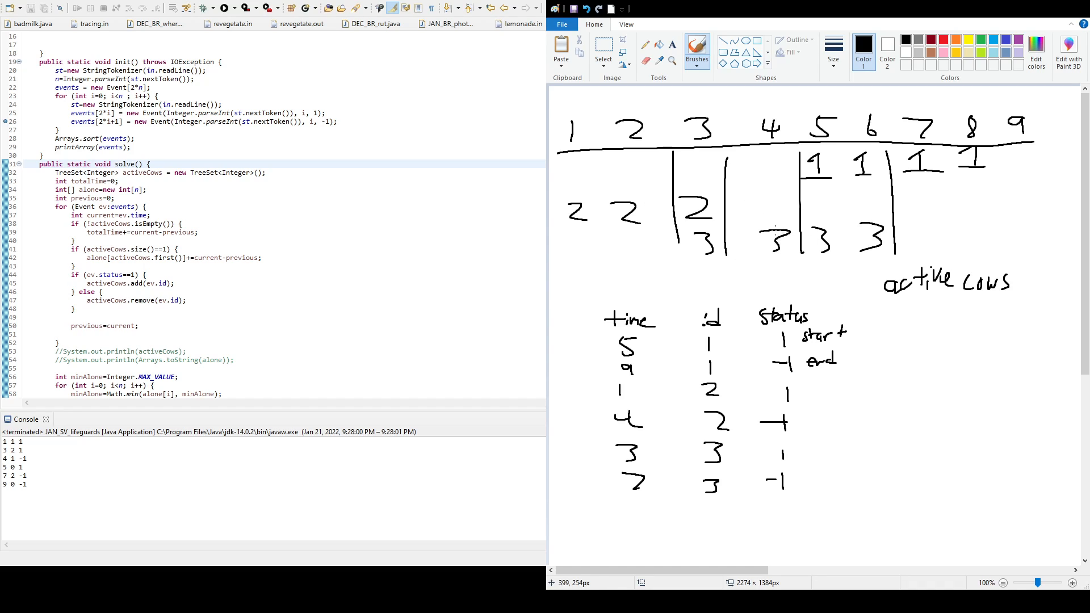
pyautogui.moveTo(766, 202)
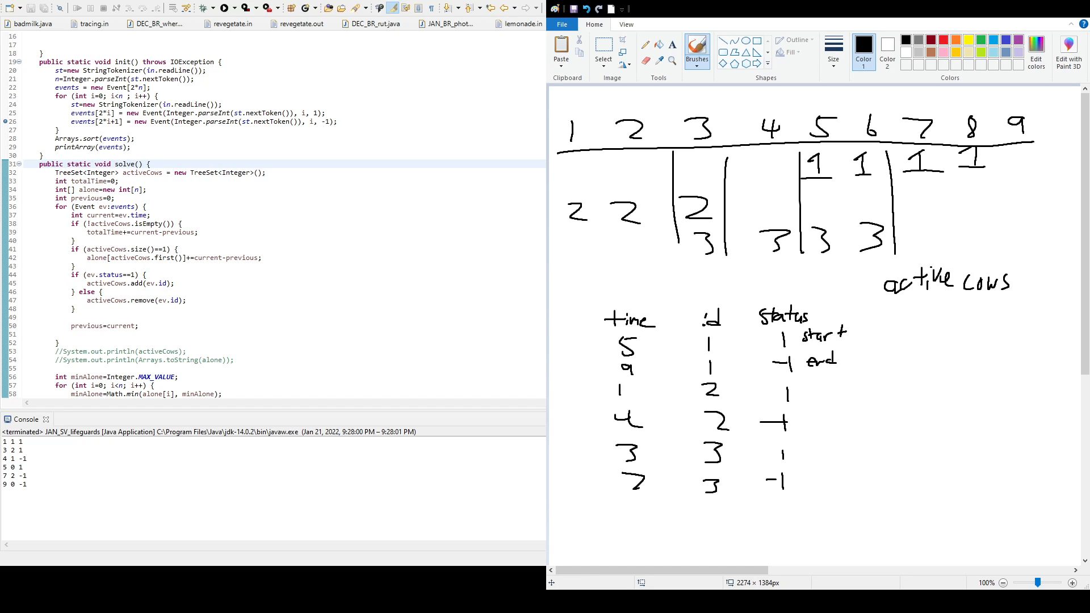
pyautogui.doubleClick(85, 198)
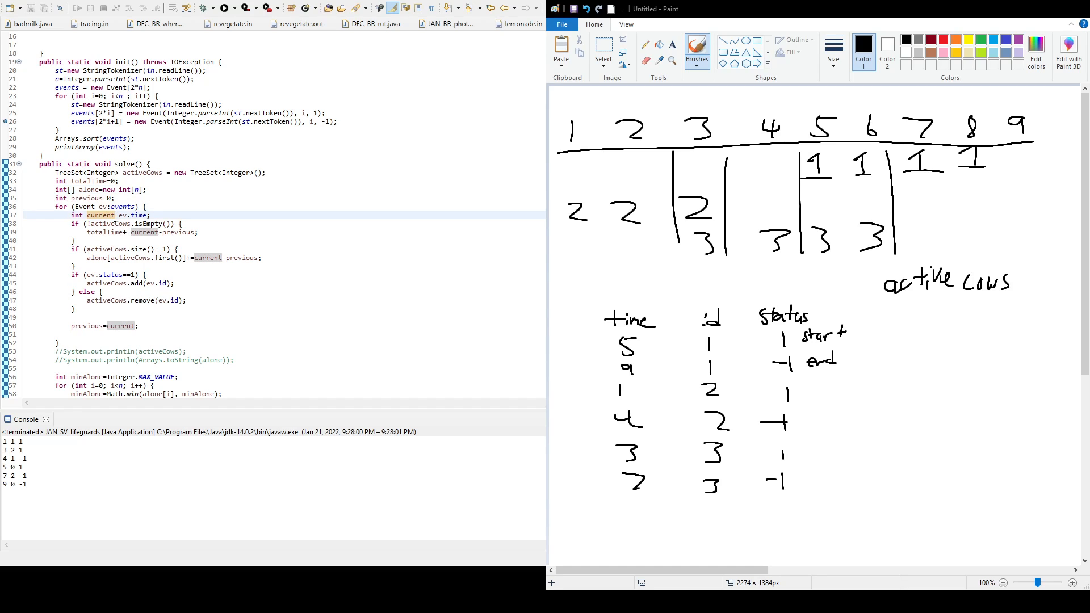
pyautogui.moveTo(137, 197)
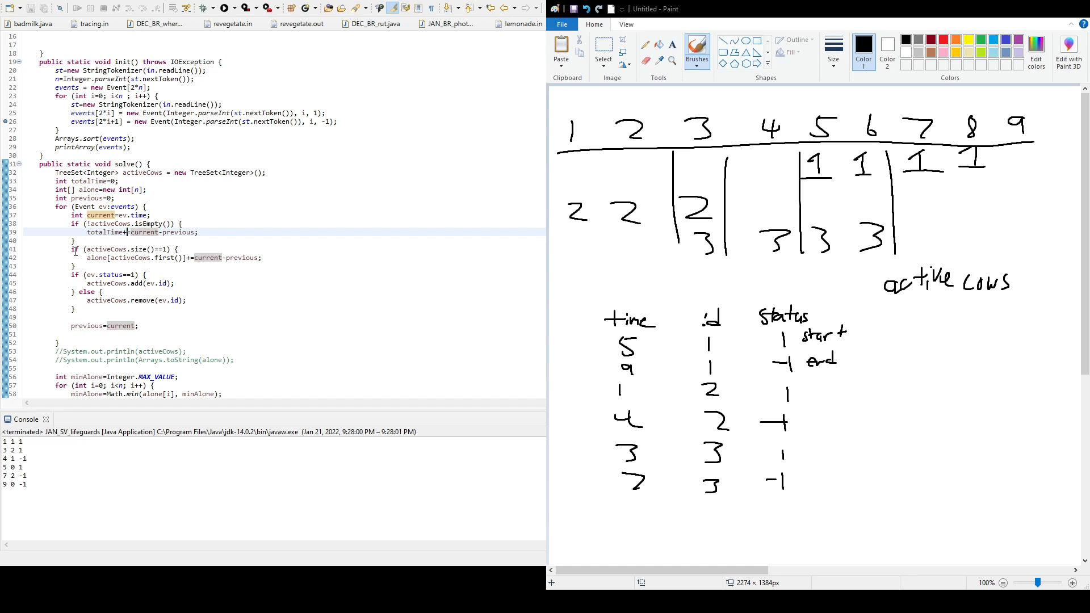
pyautogui.moveTo(108, 258)
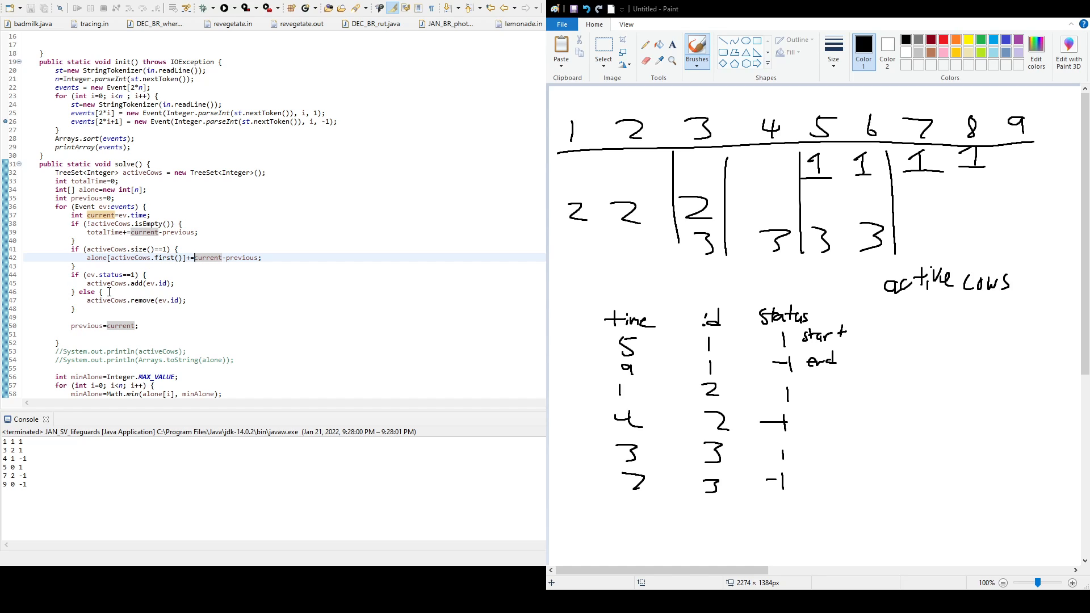
pyautogui.moveTo(118, 305)
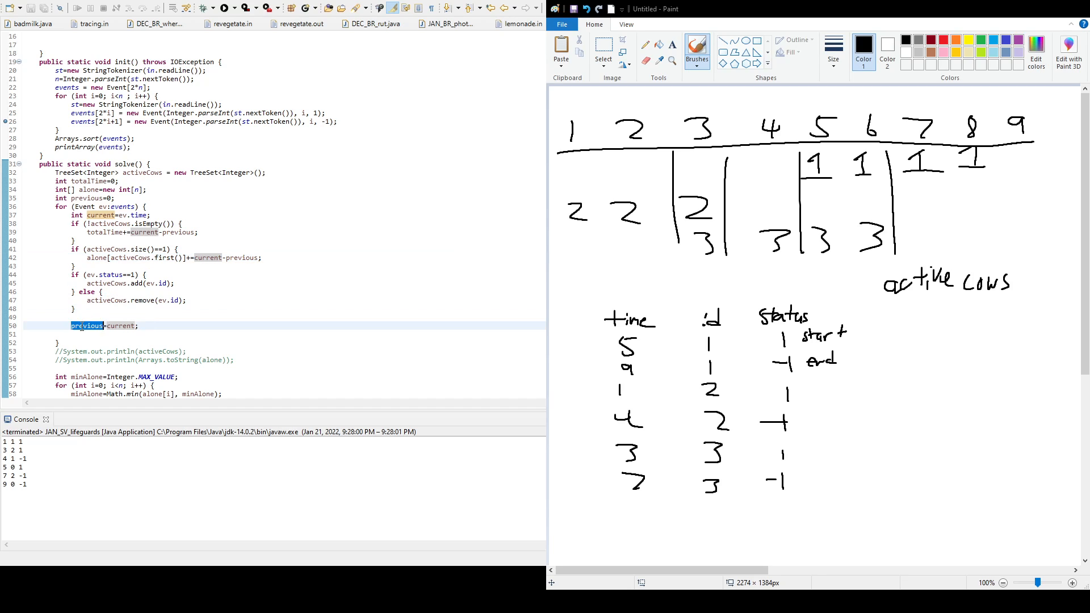
pyautogui.doubleClick(120, 326)
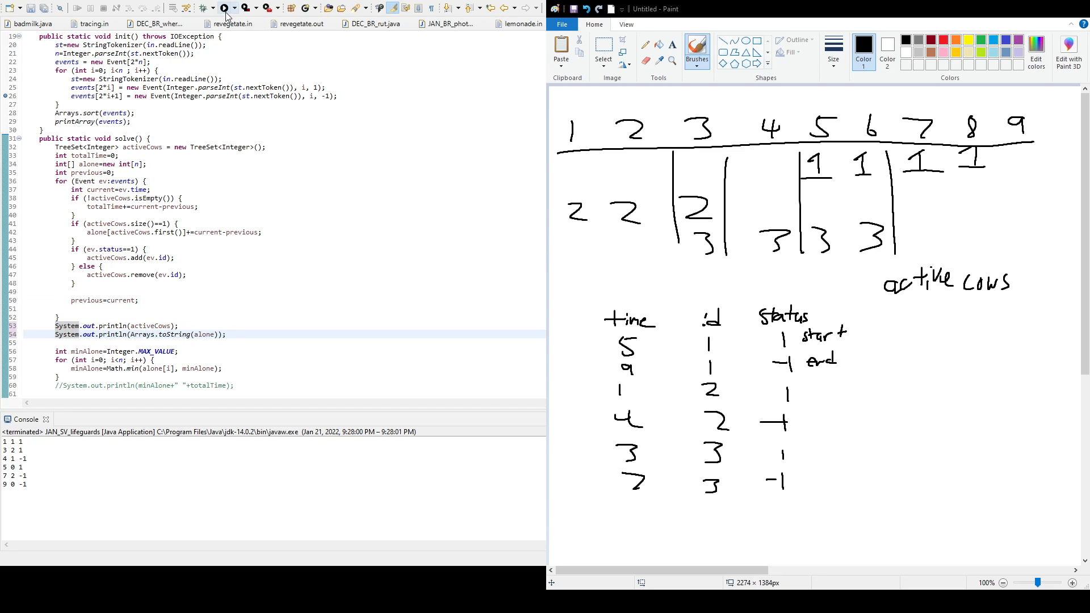
# Rerun with the activeCows and alone prints, showing an empty set and [2, 2, 1]
pyautogui.click(222, 7)
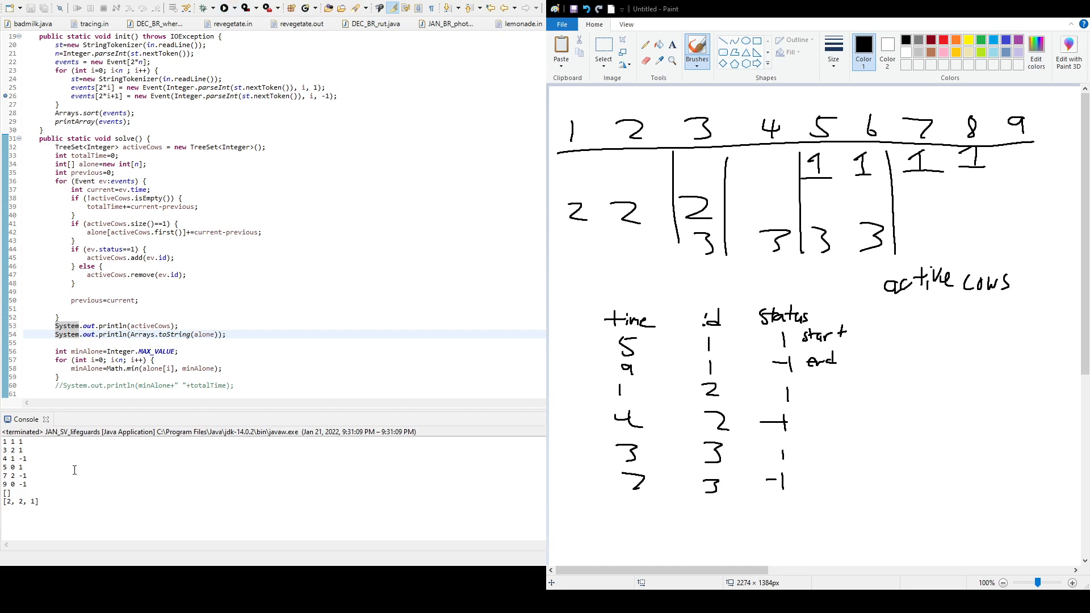
pyautogui.moveTo(36, 485)
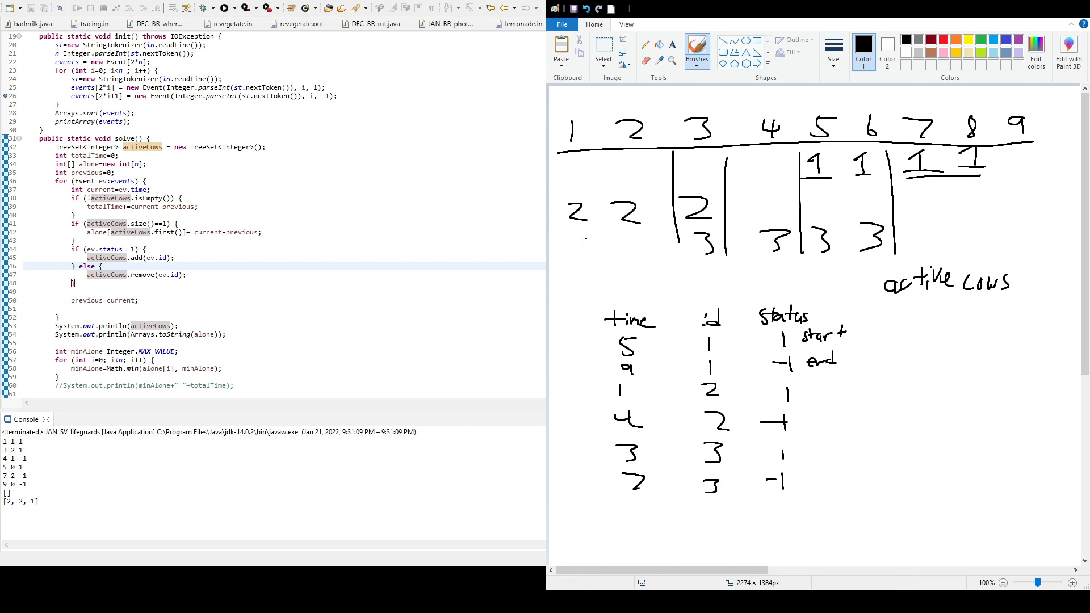
# Underline the 2s where the second cow is alone in the Paint sketch
pyautogui.moveTo(569, 221); pyautogui.dragTo(639, 221)
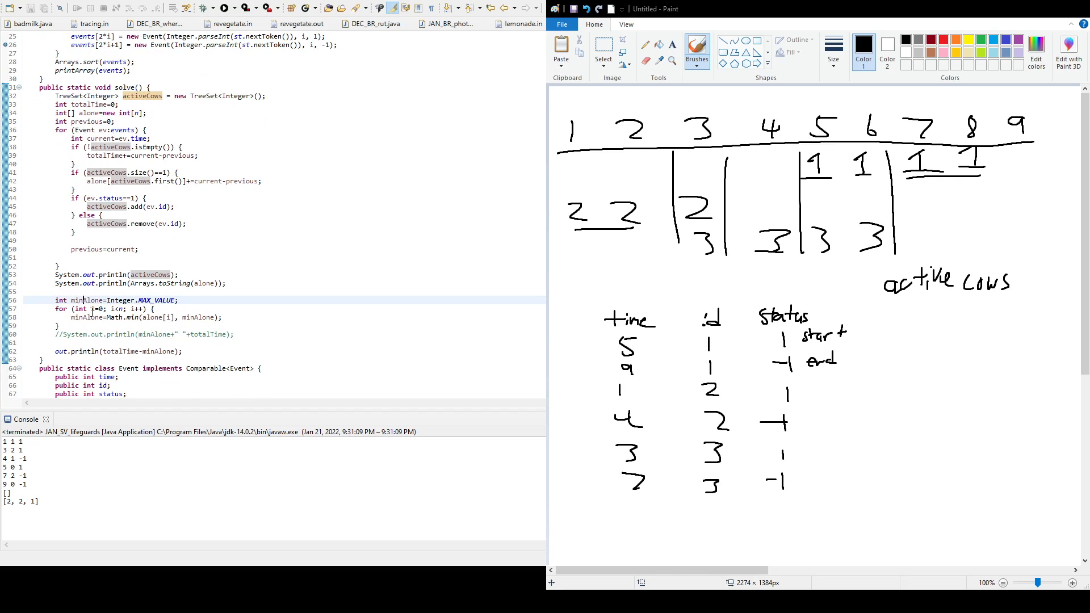
# Check minAlone's uses, then uncomment line 60 as println(totalTime-minAlone) and rerun
pyautogui.doubleClick(86, 300)
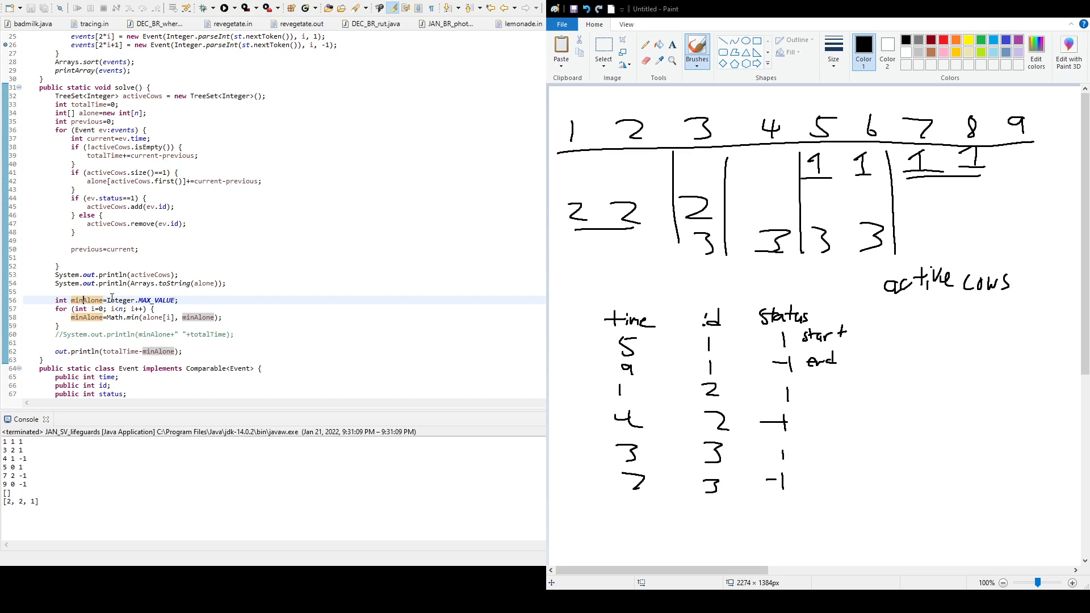
pyautogui.doubleClick(119, 300)
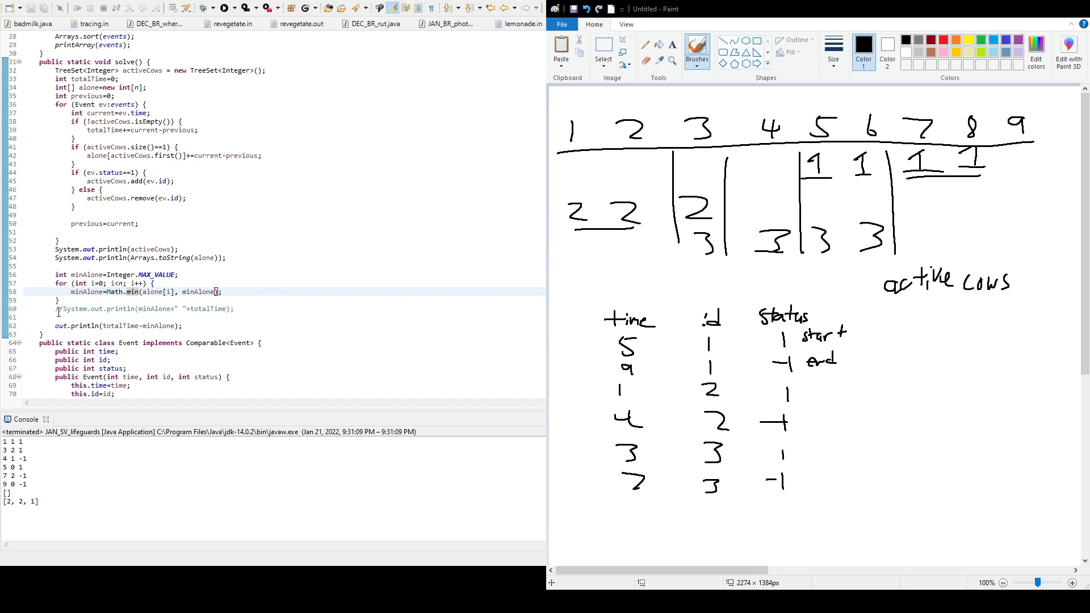
pyautogui.click(58, 309)
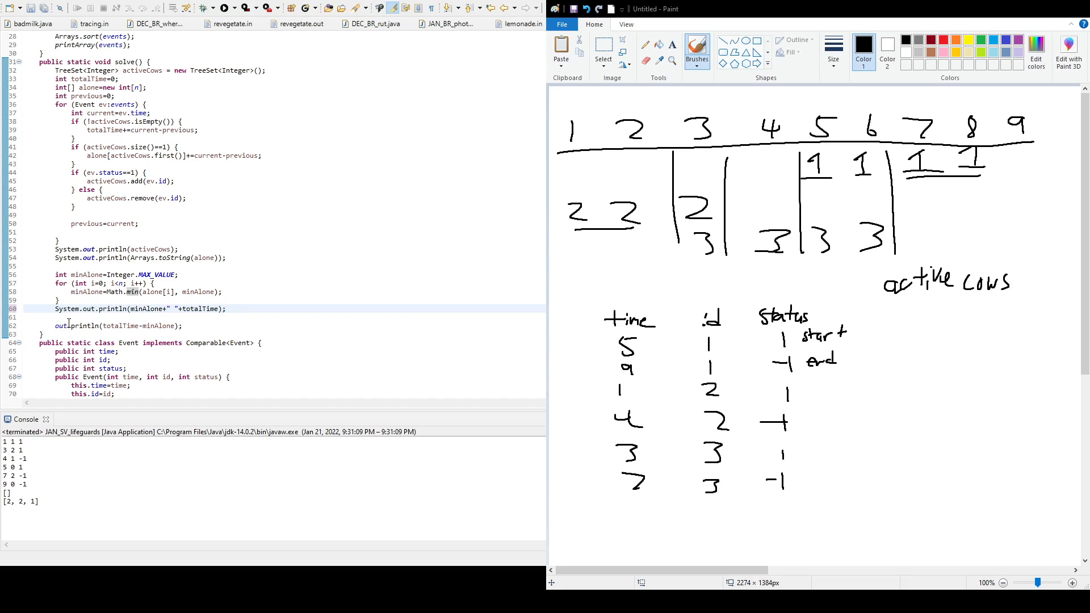
pyautogui.doubleClick(174, 308)
pyautogui.write('-')
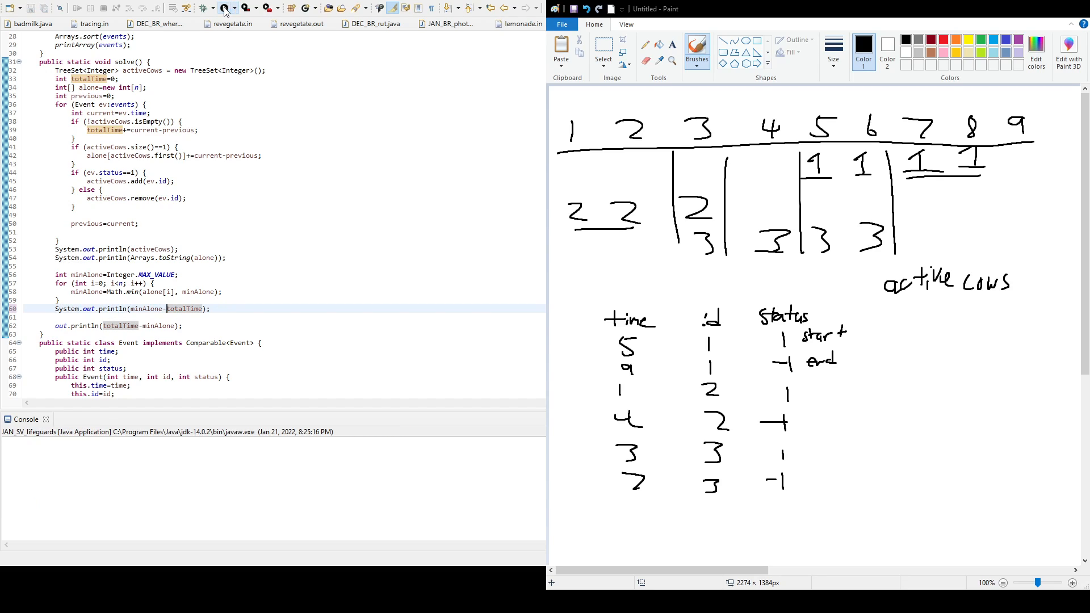
pyautogui.click(221, 8)
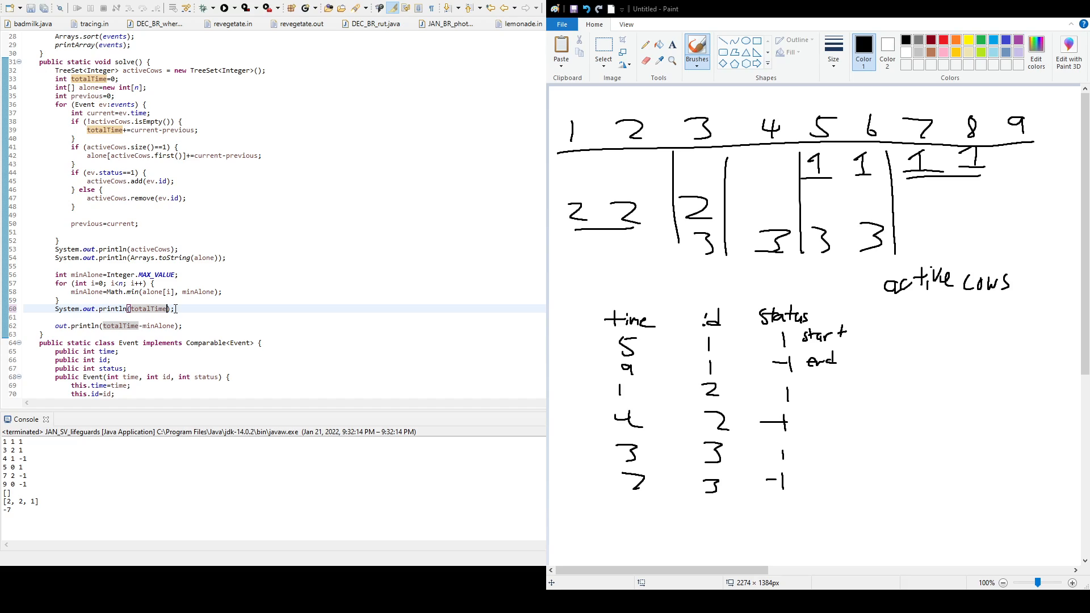
pyautogui.write('-minAlone')
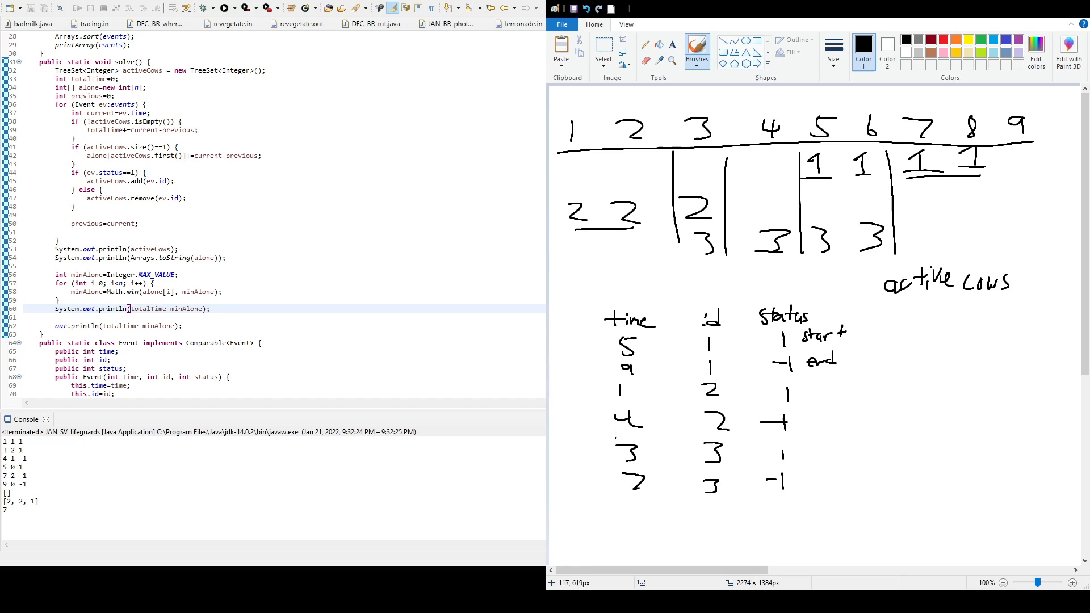
pyautogui.moveTo(744, 240)
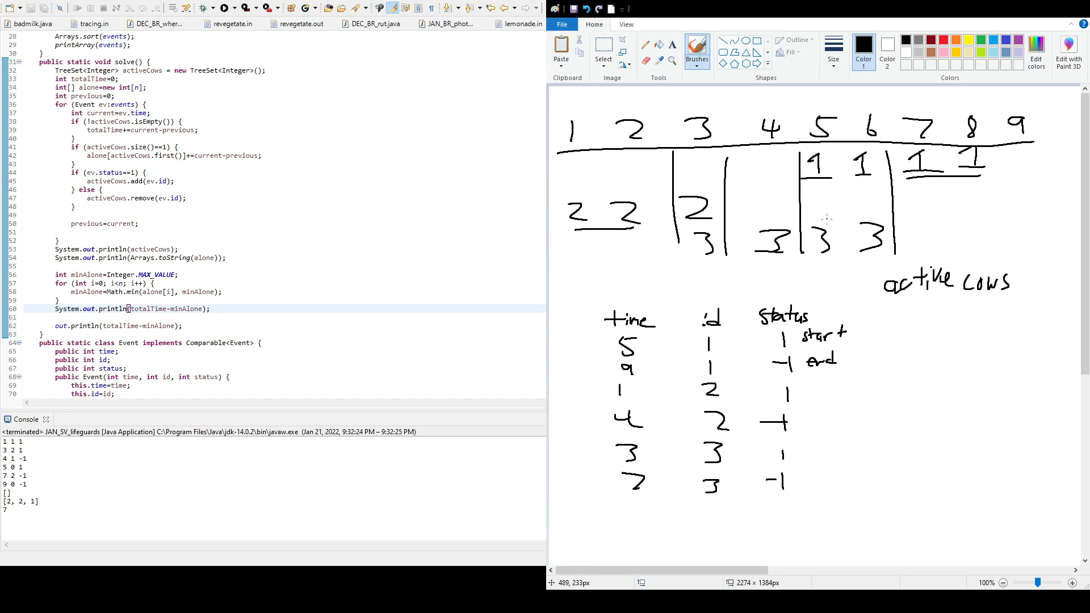
pyautogui.moveTo(665, 229)
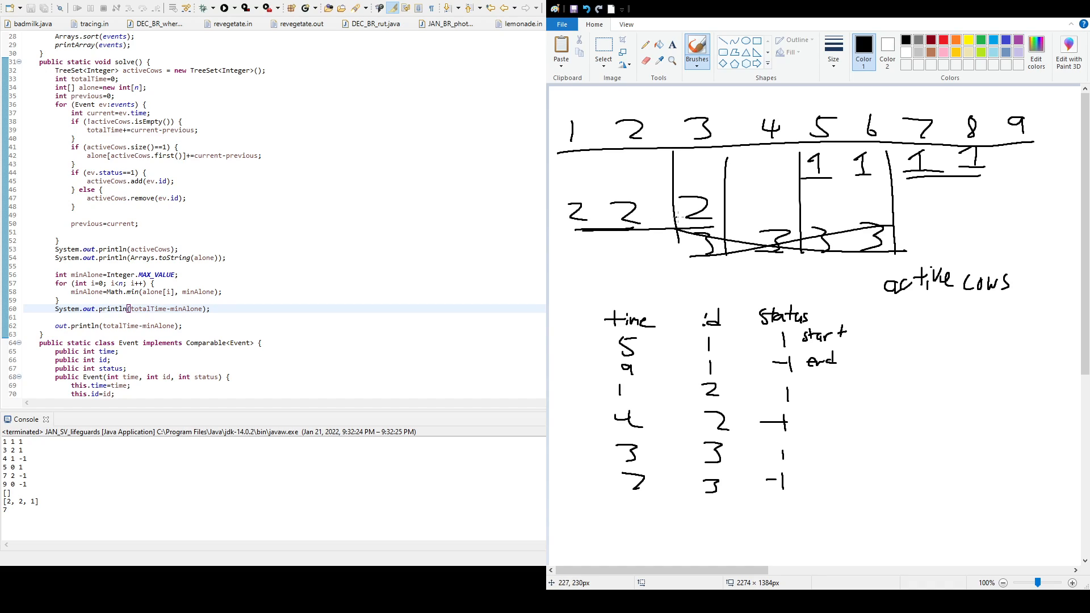
# Strike out the third cow's intervals in the Paint sketch to confirm the answer 7
pyautogui.moveTo(799, 182); pyautogui.dragTo(984, 183)
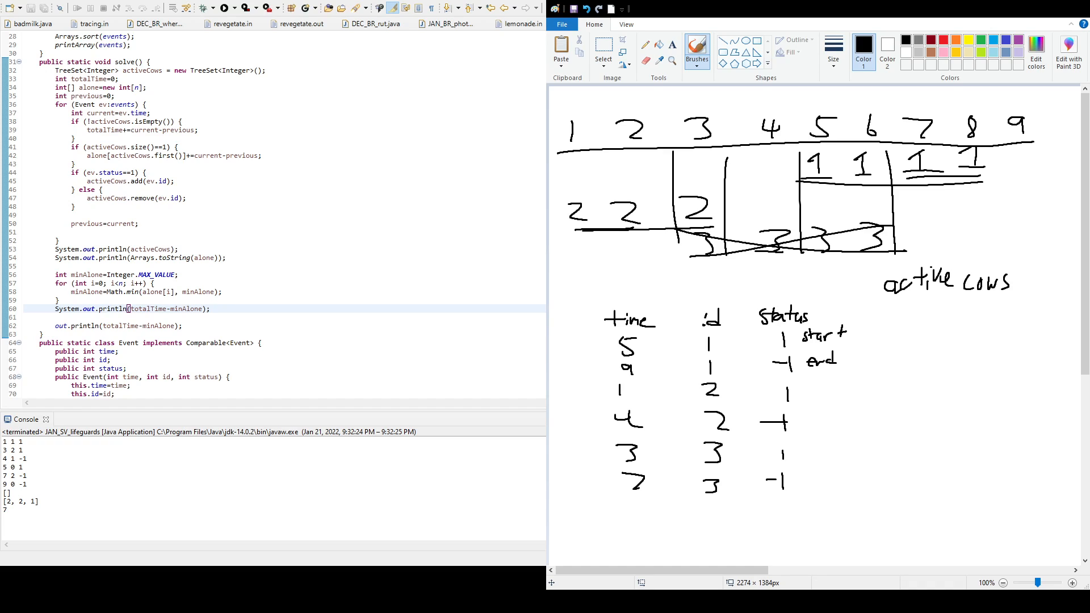
pyautogui.scroll(-3)
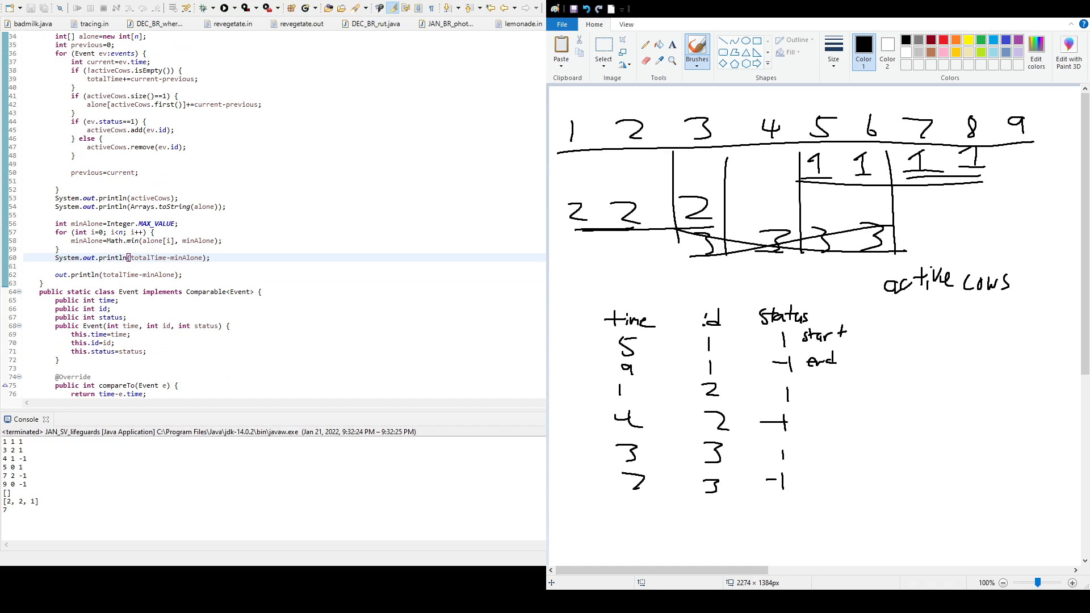